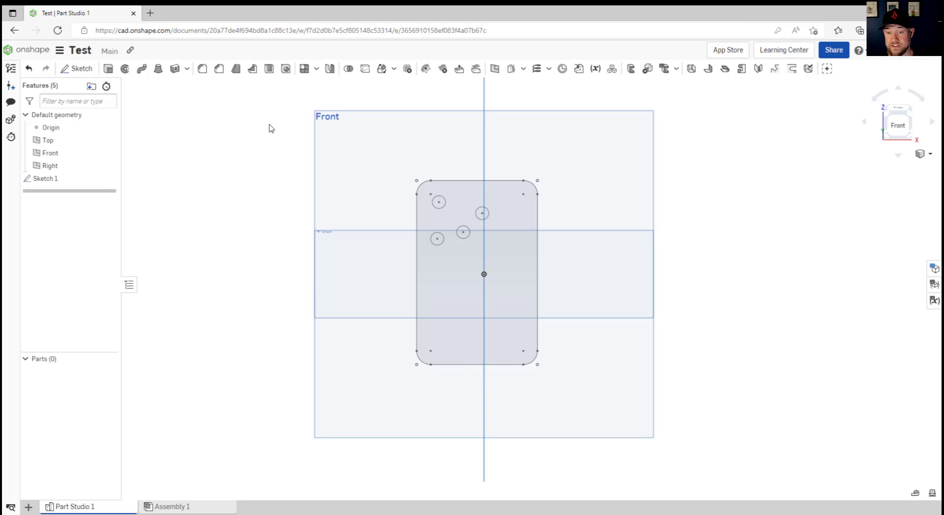
mouse_move(258, 69)
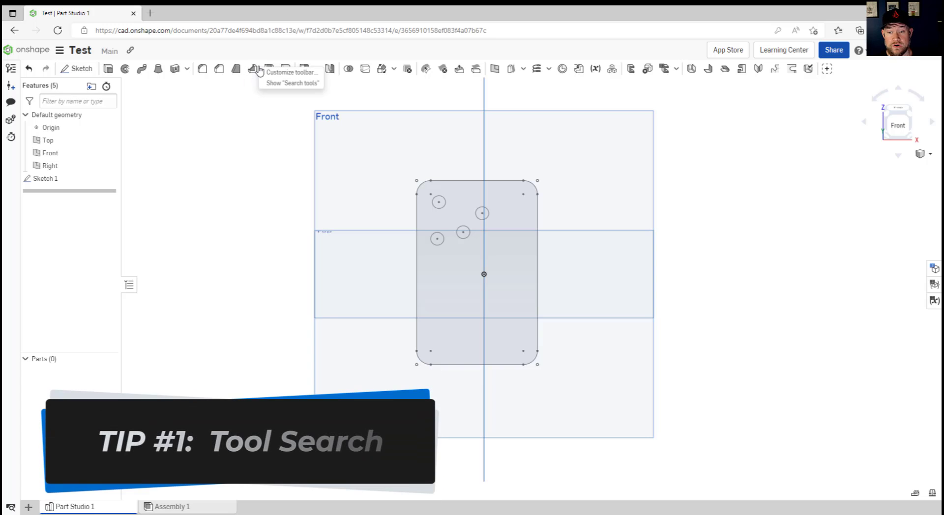
mouse_move(299, 87)
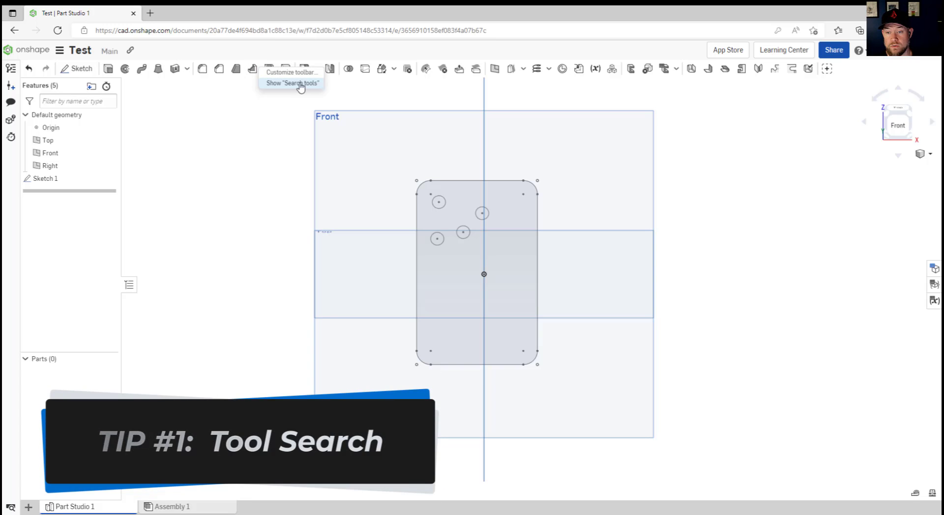
Enable the Search tools box in the Part Studio toolbar
click(291, 83)
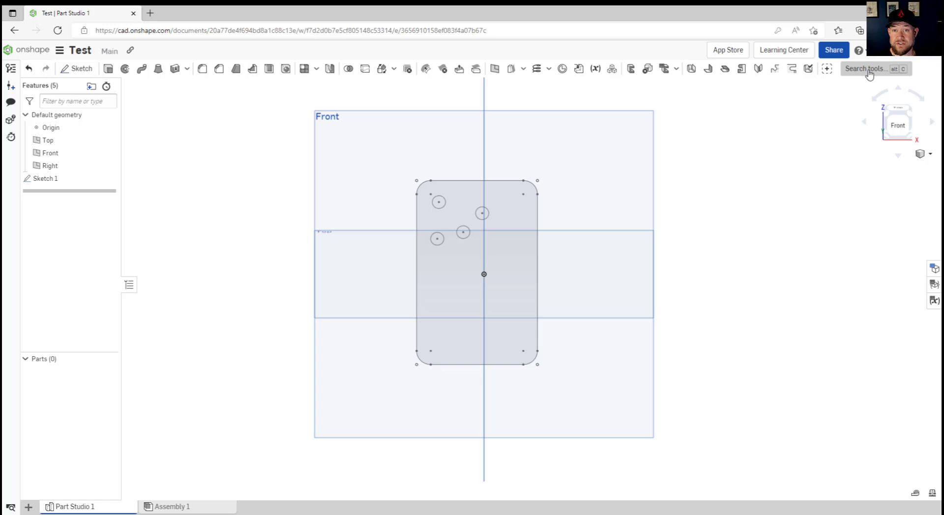
mouse_move(569, 50)
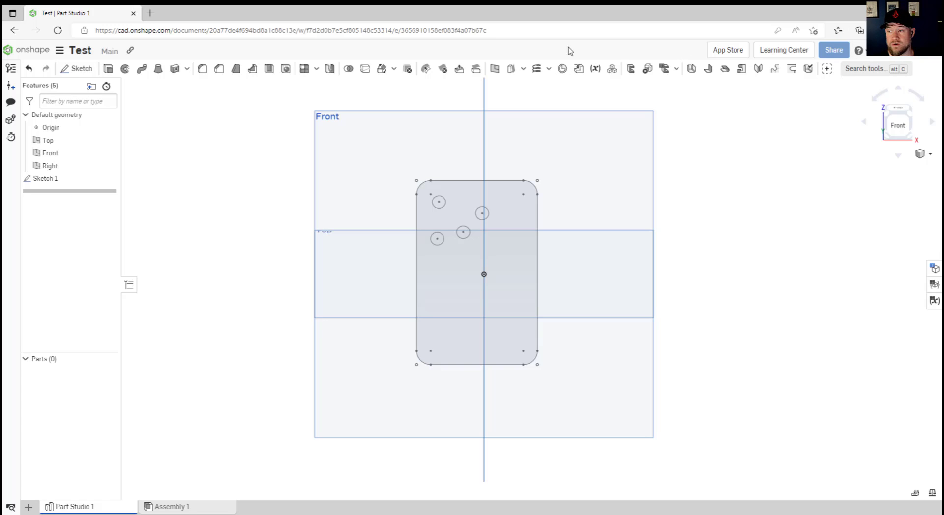
mouse_move(285, 67)
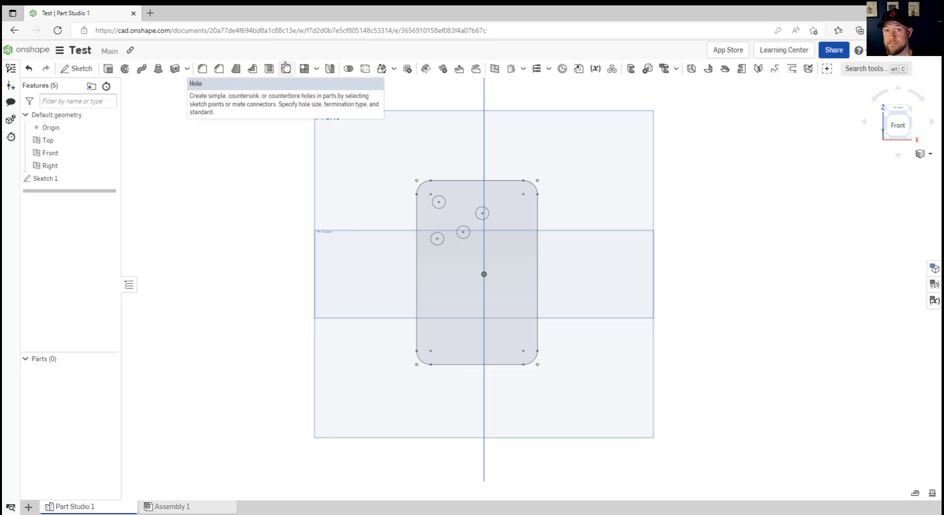
mouse_move(862, 72)
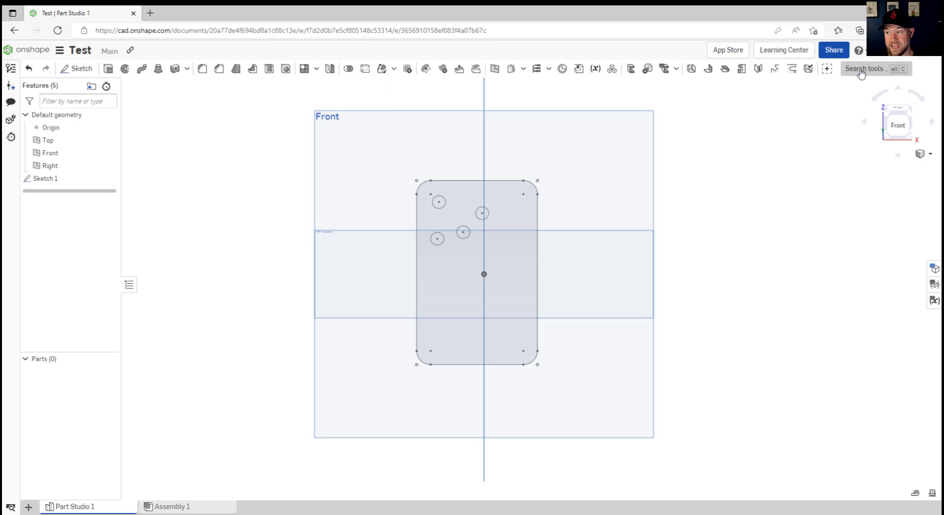
click(868, 68)
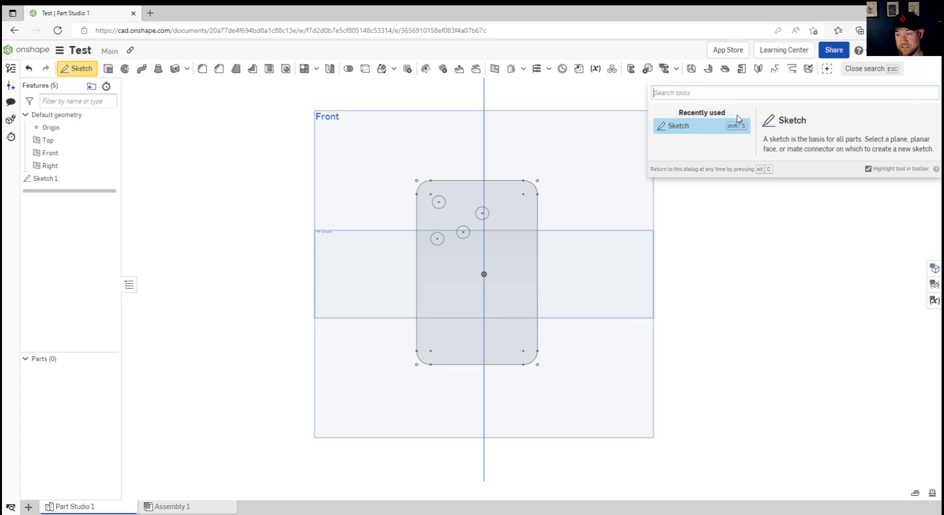
text(ext)
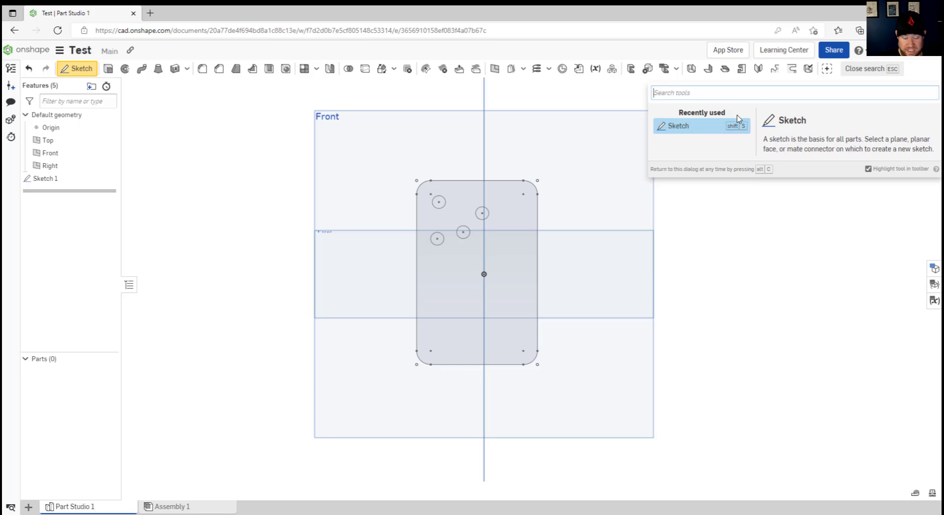
text(fil)
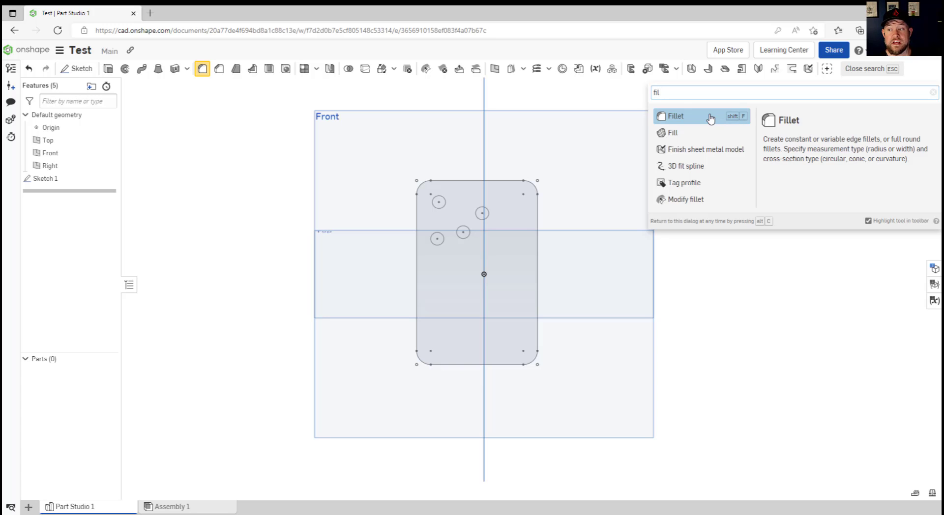
mouse_move(715, 128)
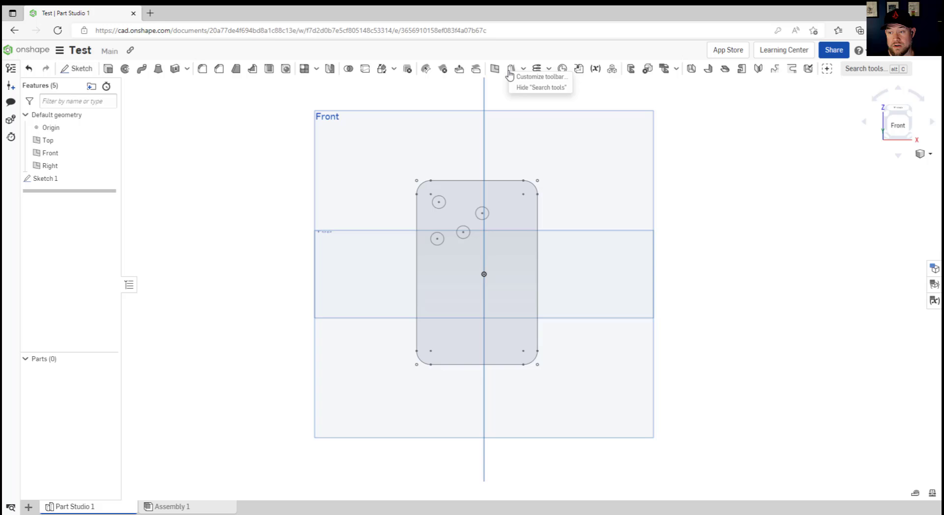
mouse_move(538, 88)
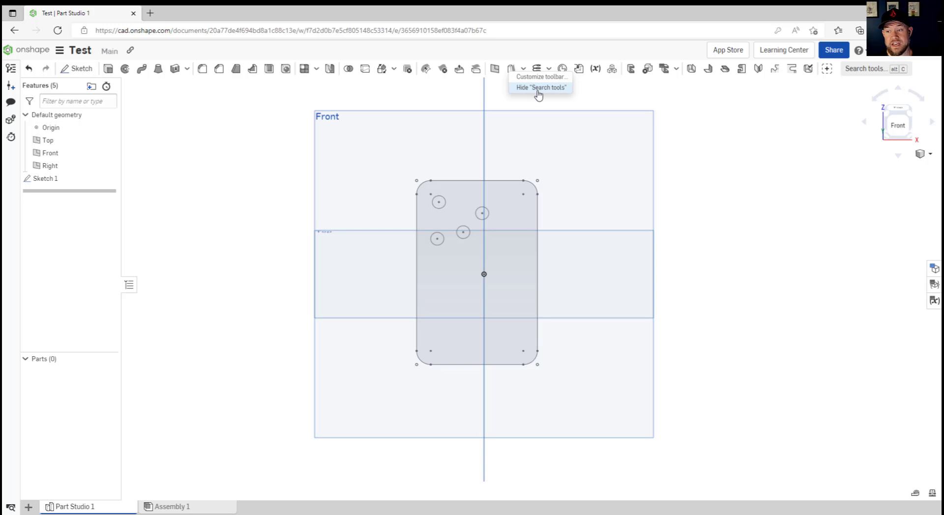
mouse_move(637, 97)
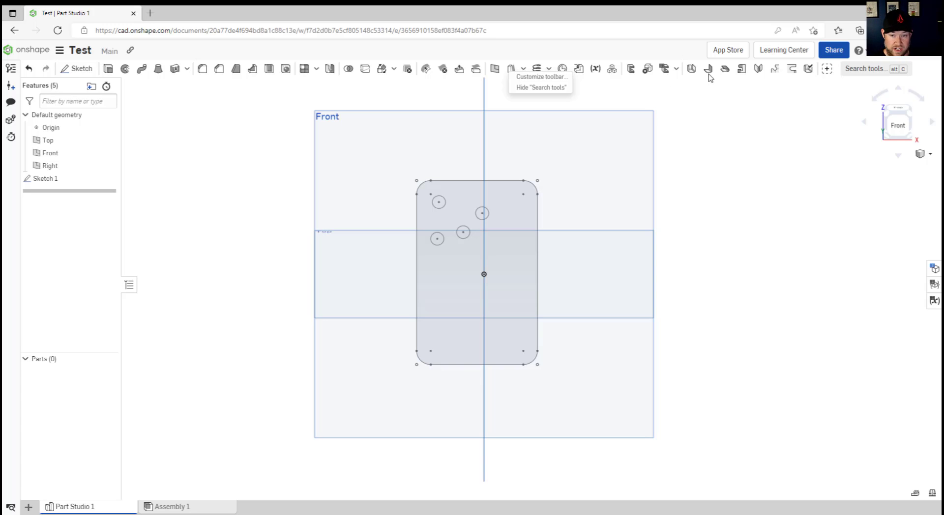
mouse_move(252, 157)
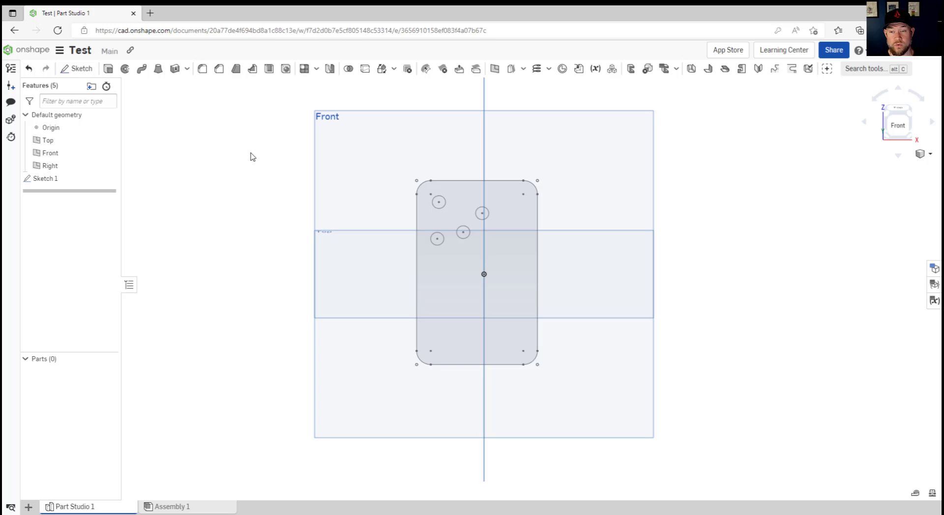
mouse_move(153, 232)
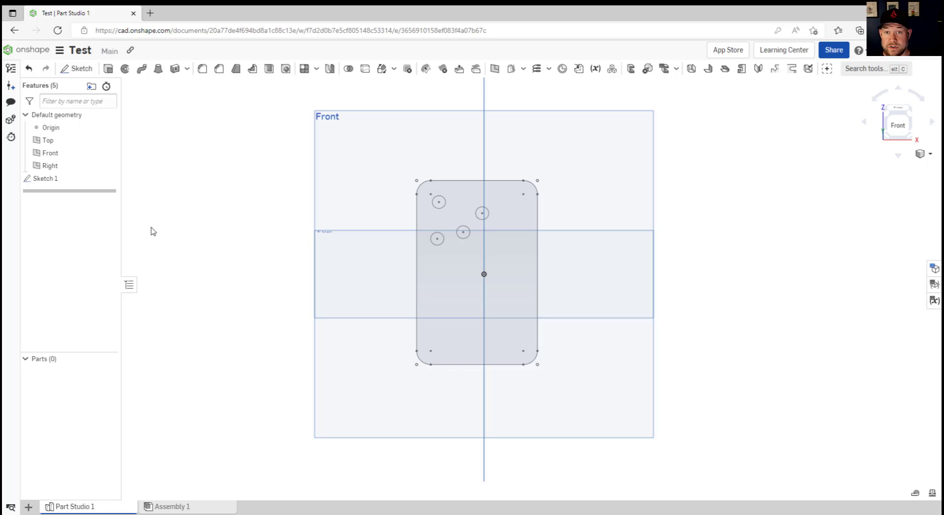
Enter edit mode on Sketch 1 from the Features list
click(46, 178)
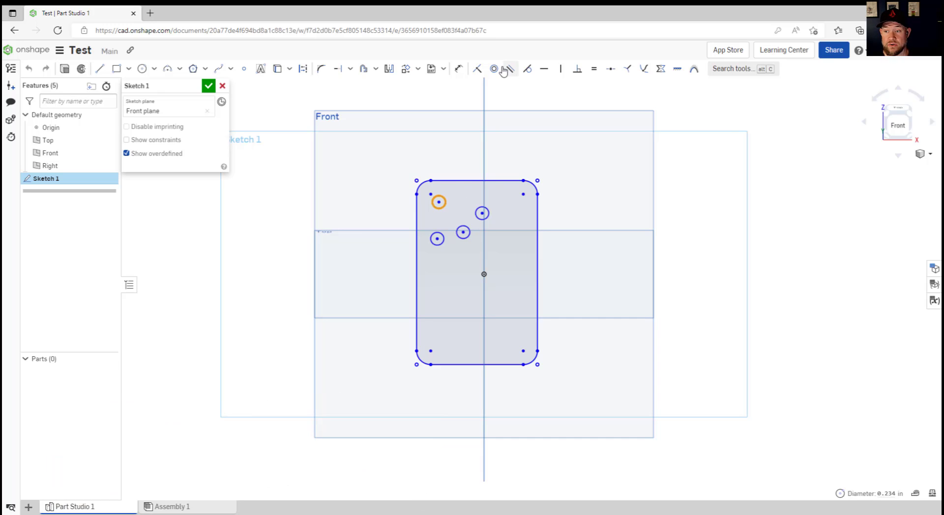
mouse_move(493, 68)
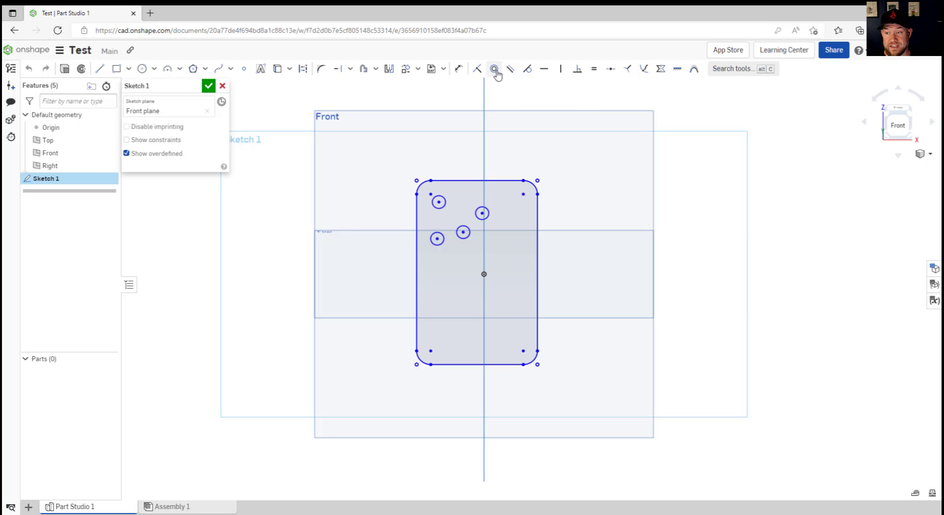
Constrain the small corner circles concentric with the rectangle's rounded corner arcs
click(494, 69)
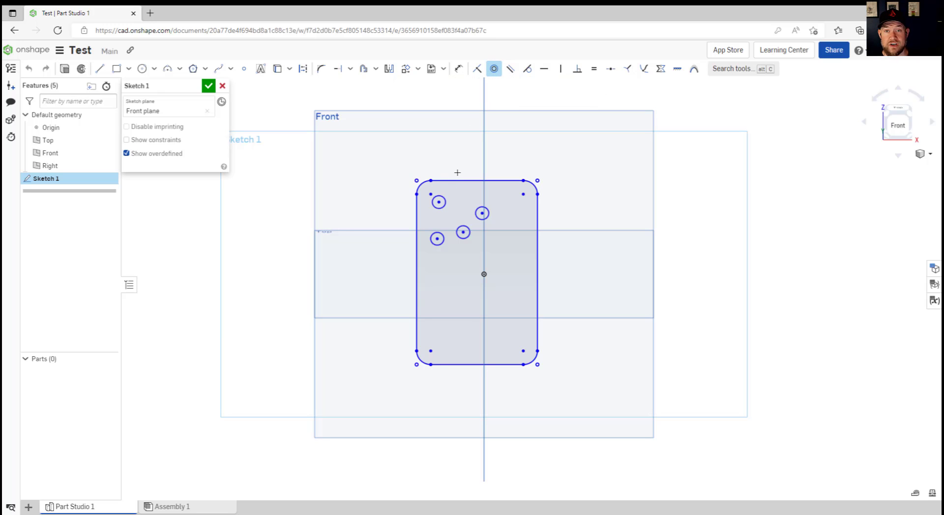
mouse_move(468, 207)
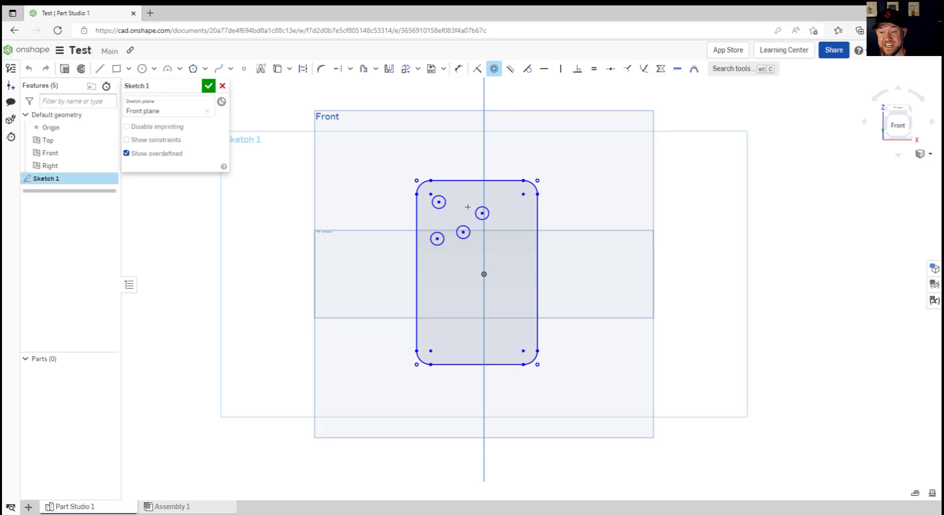
mouse_move(453, 224)
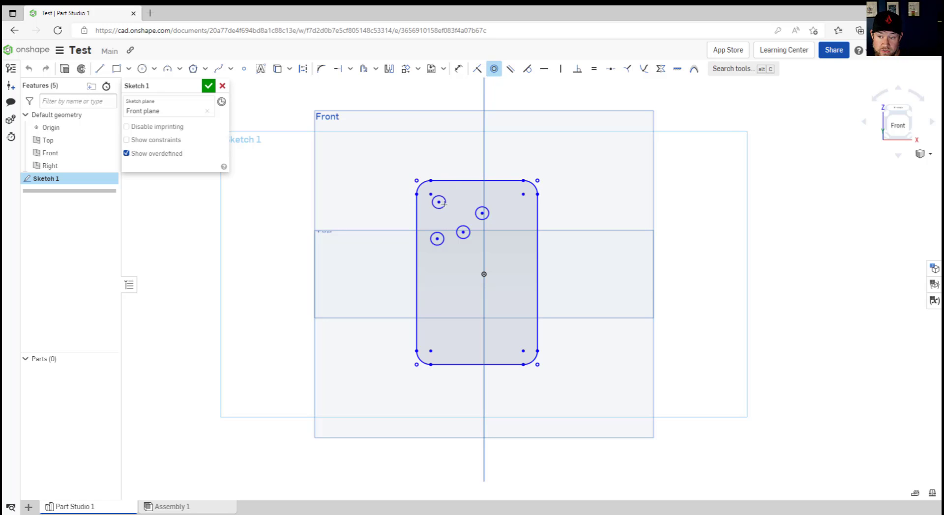
click(439, 202)
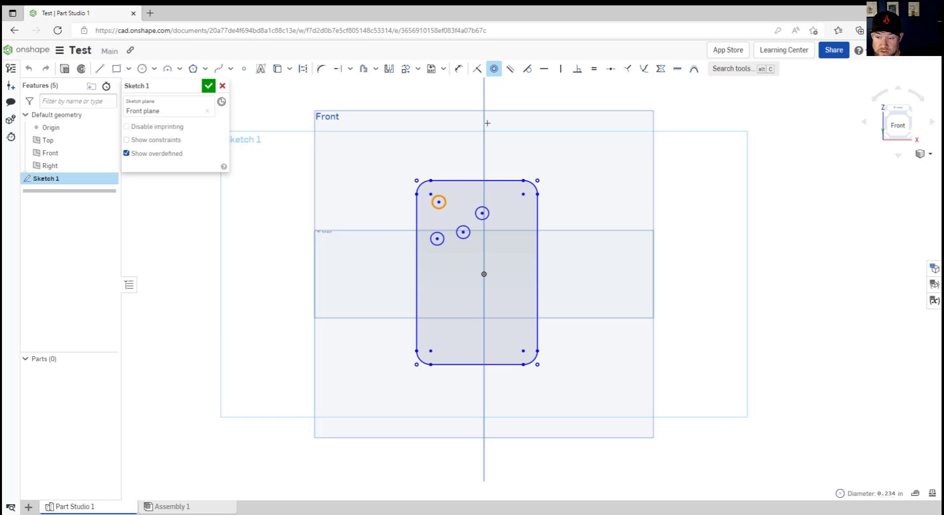
mouse_move(412, 132)
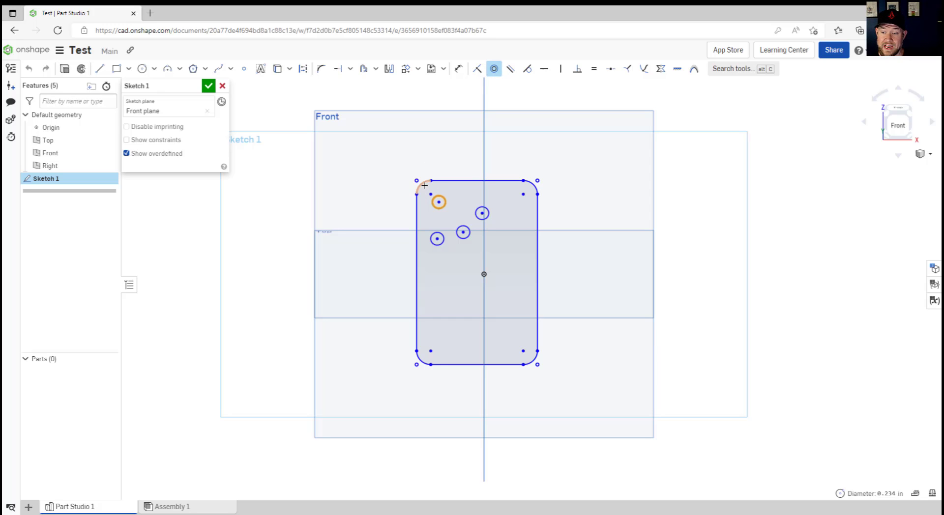
click(429, 194)
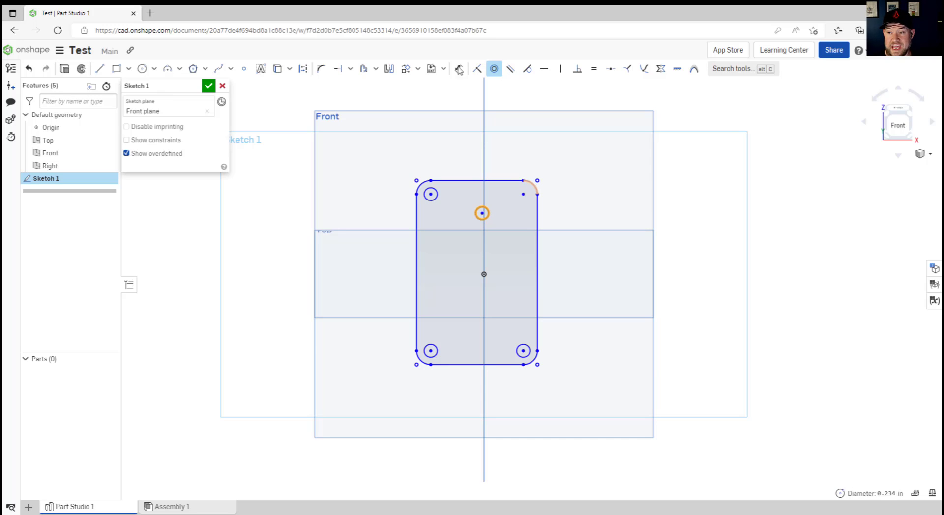
click(522, 194)
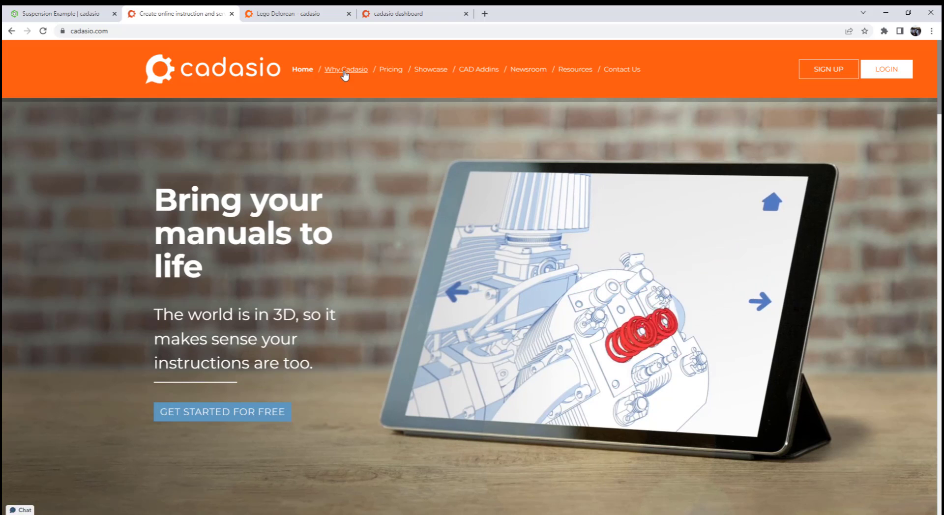
mouse_move(479, 71)
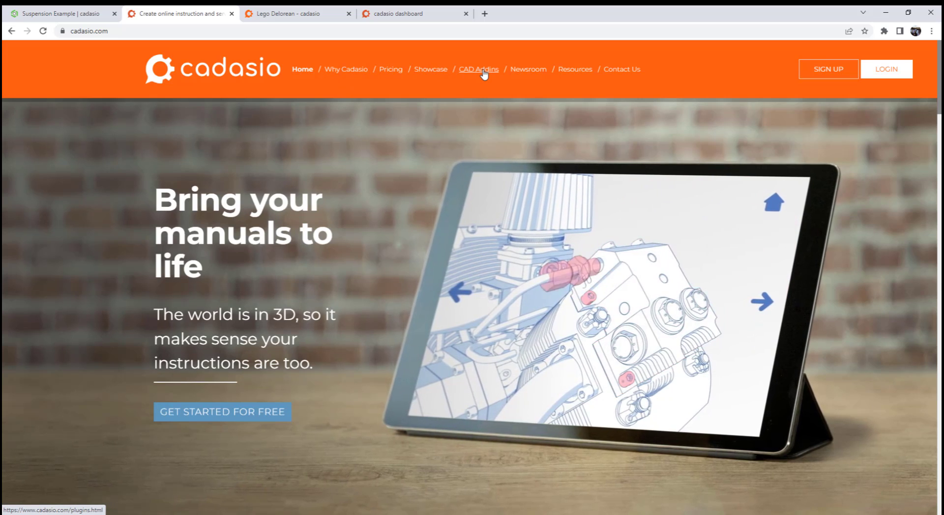
Browse the Cadasio CAD add-ins page and the showcase of example projects
click(479, 69)
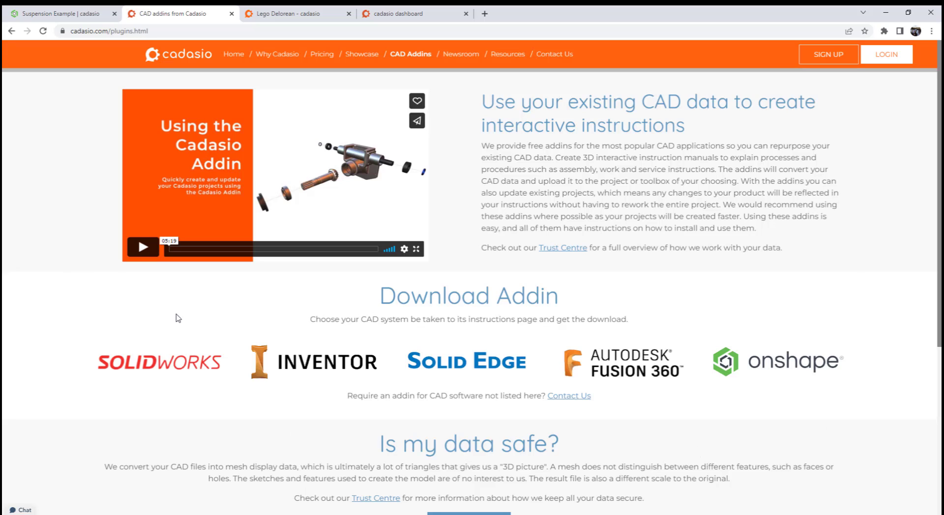
mouse_move(330, 94)
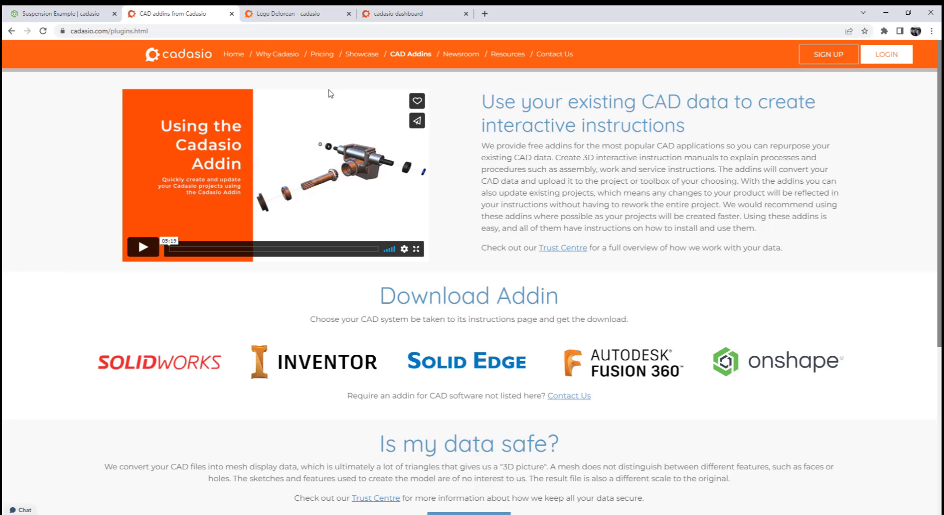
click(362, 55)
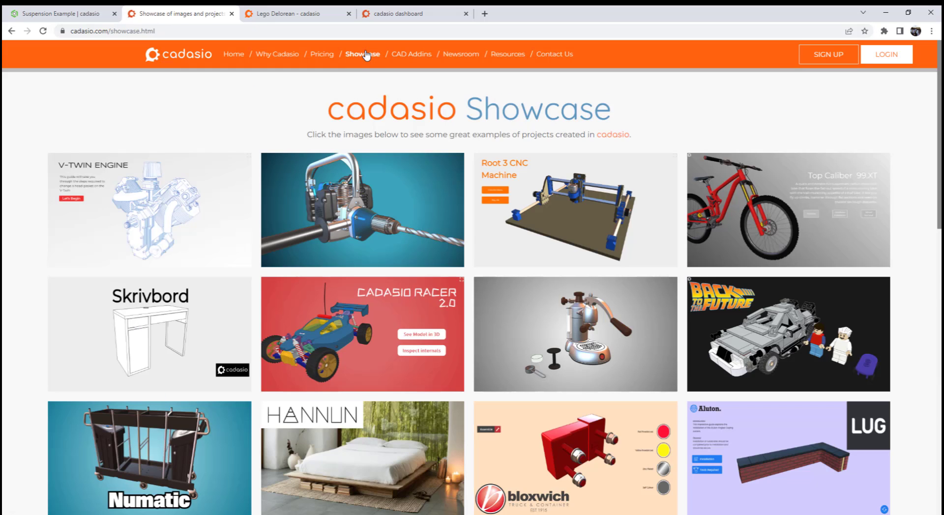
scroll(down, 3)
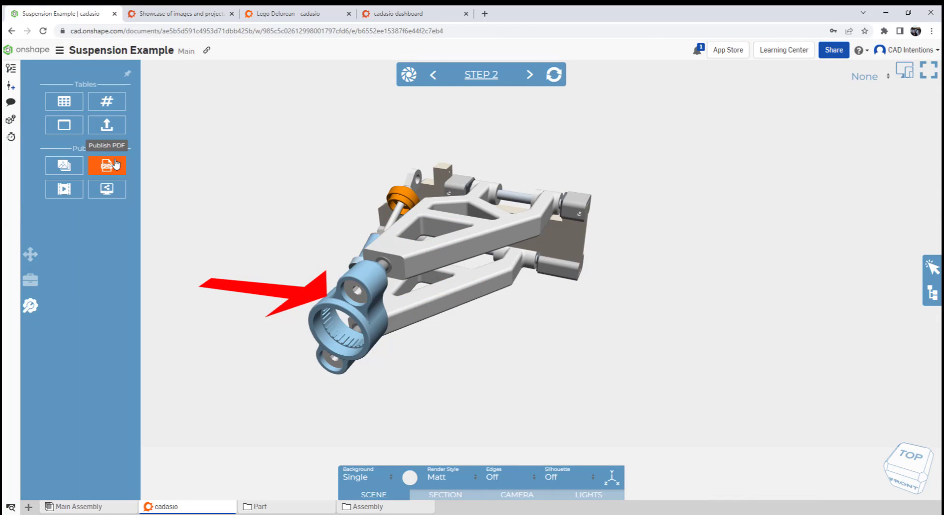
mouse_move(107, 189)
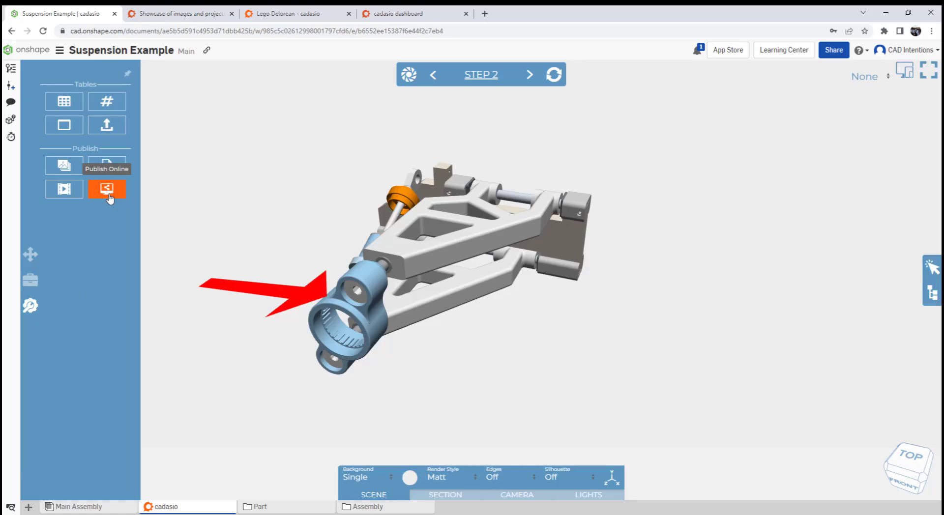
Publish the Suspension Example project online and view its public URL page
click(107, 189)
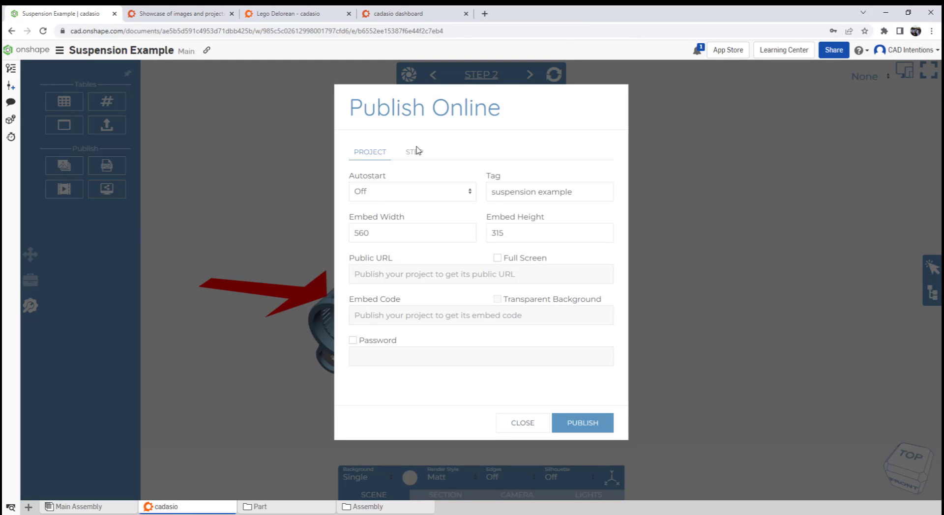
click(581, 423)
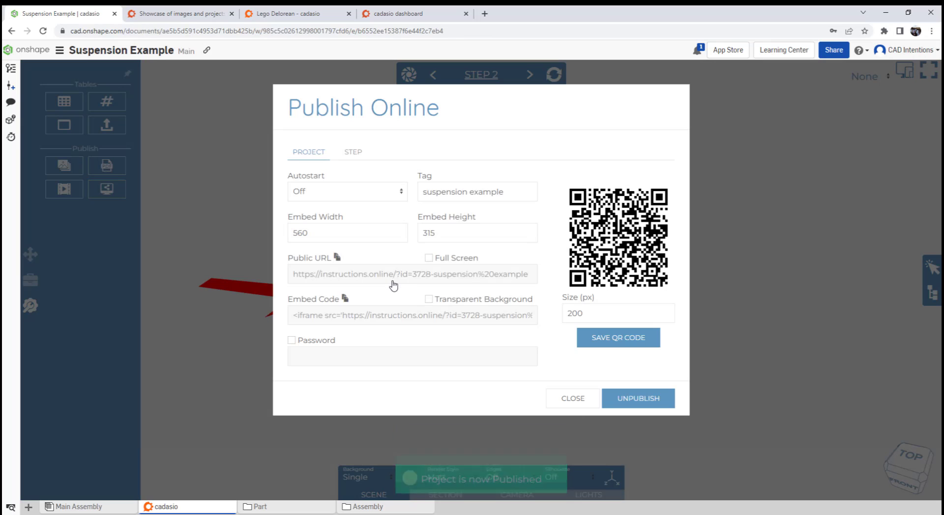
click(412, 274)
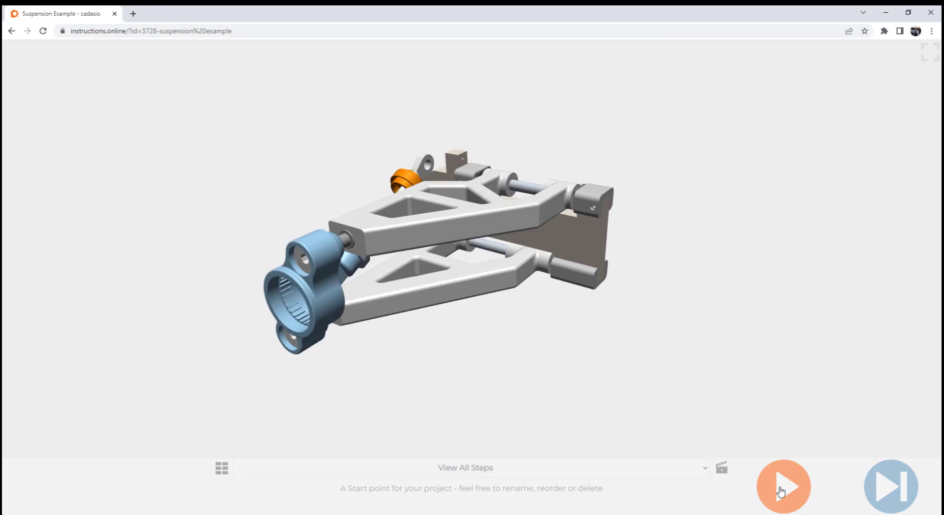
Play through the published suspension instruction steps and scroll the Cadasio showcase projects
click(784, 486)
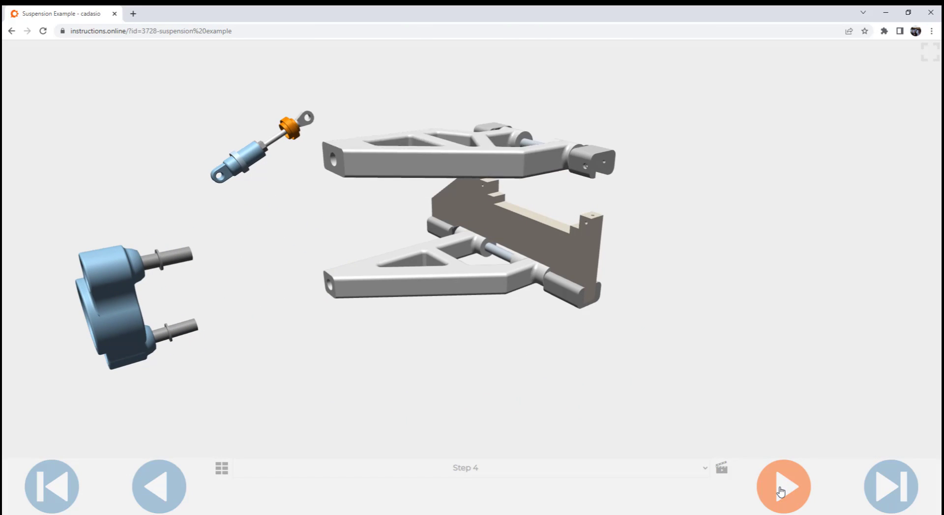
click(783, 487)
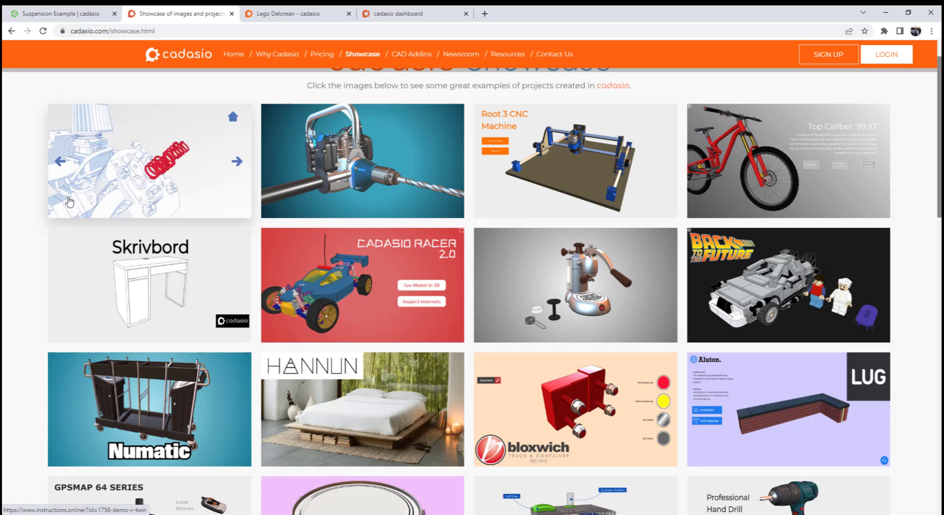
scroll(down, 3)
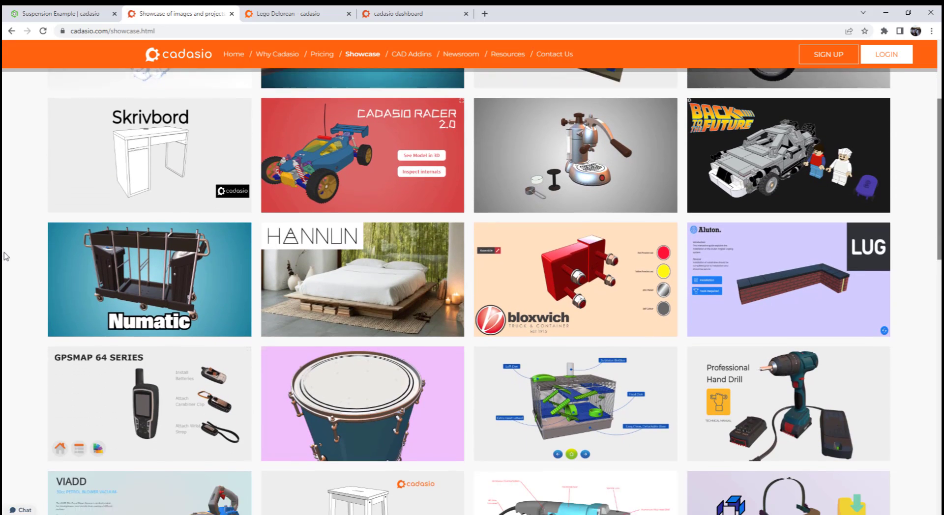
scroll(down, 3)
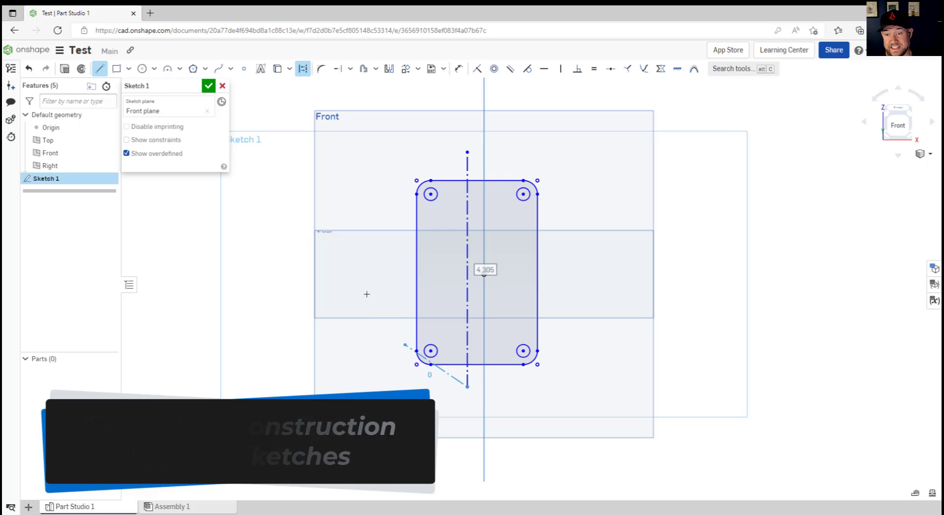
Cancel the line and draw a construction circle left of the rounded rectangle
right_click(485, 270)
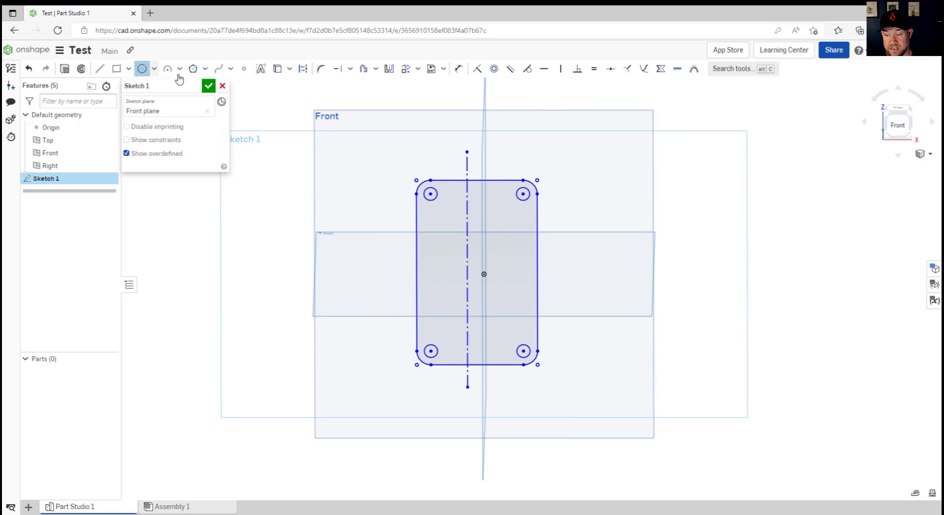
mouse_move(303, 69)
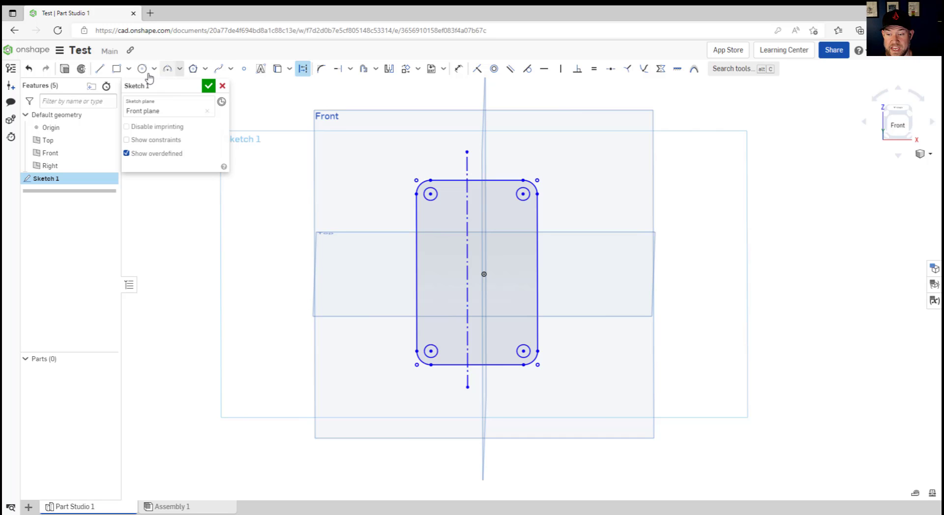
click(142, 69)
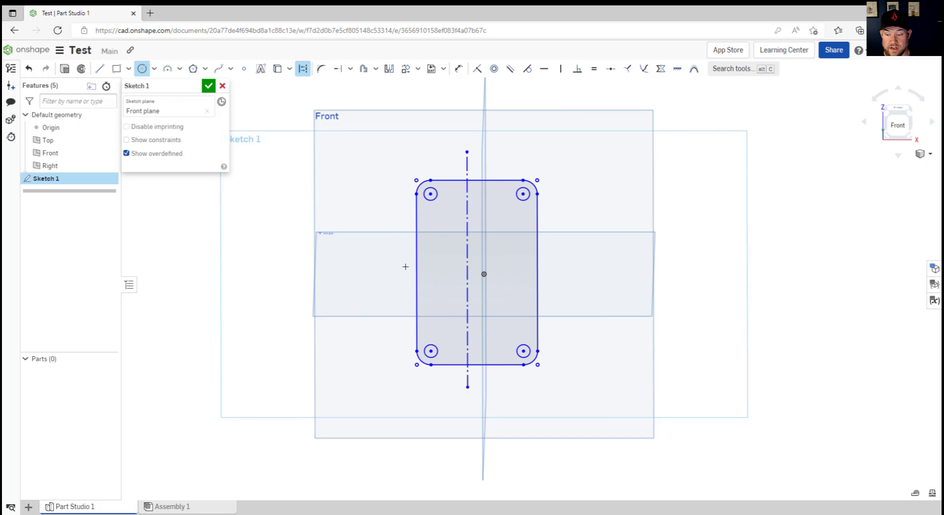
drag(353, 245, 405, 267)
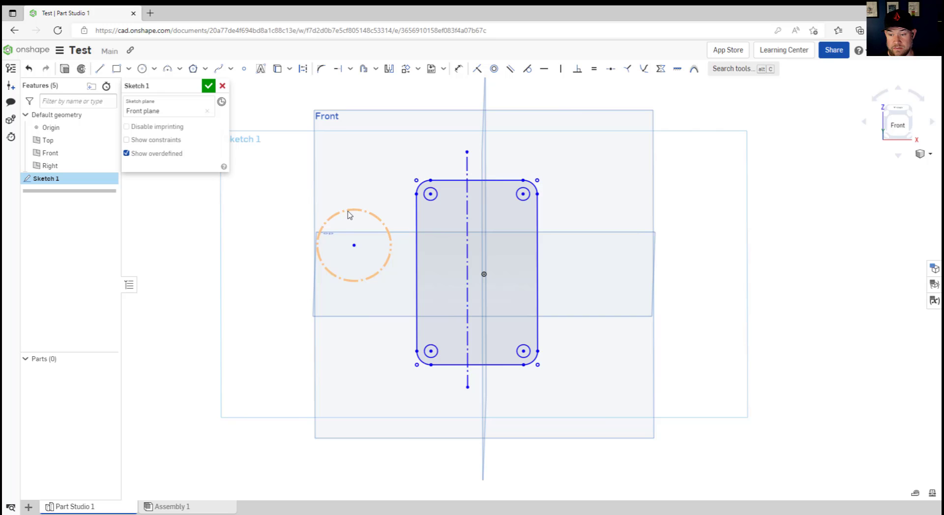
mouse_move(388, 230)
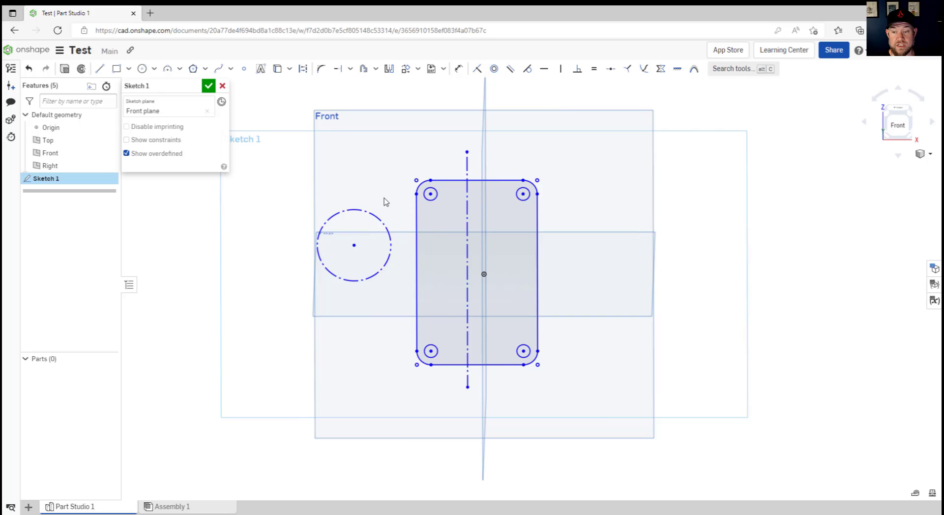
mouse_move(237, 109)
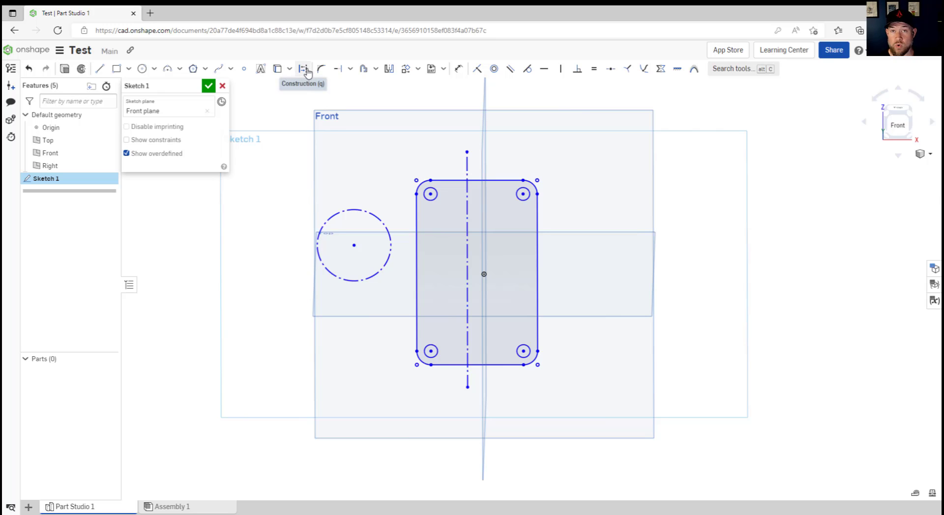
mouse_move(301, 161)
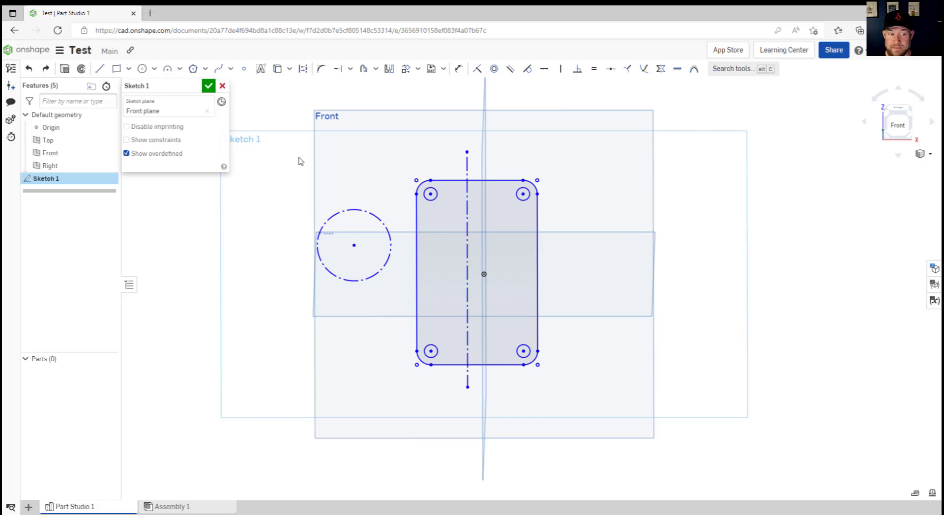
mouse_move(339, 176)
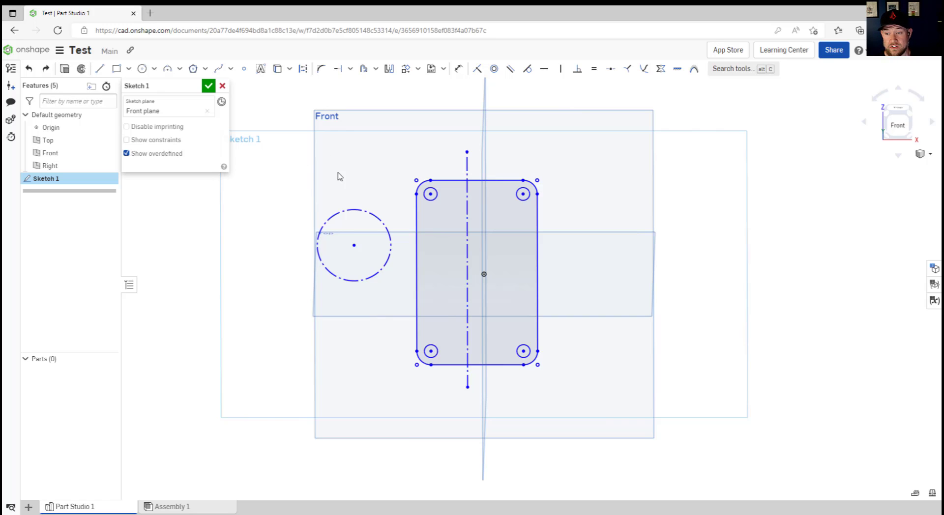
mouse_move(375, 153)
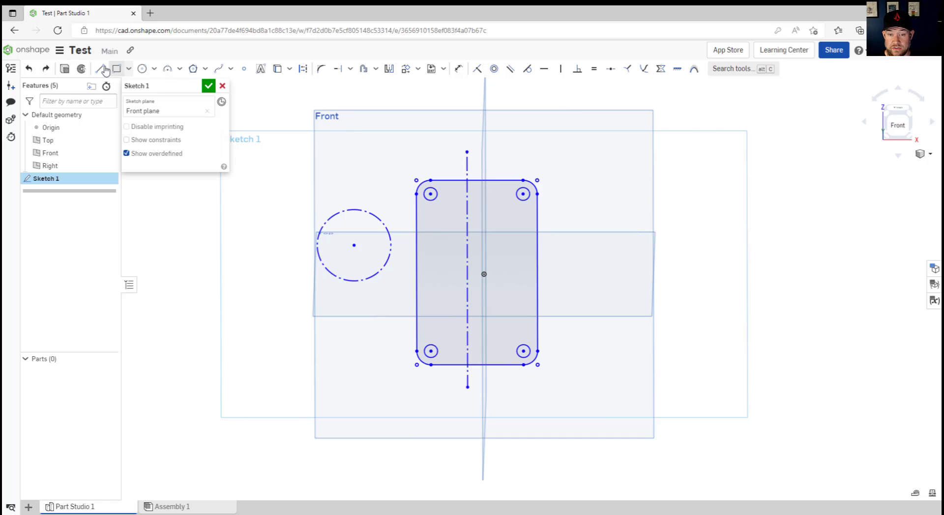
mouse_move(156, 193)
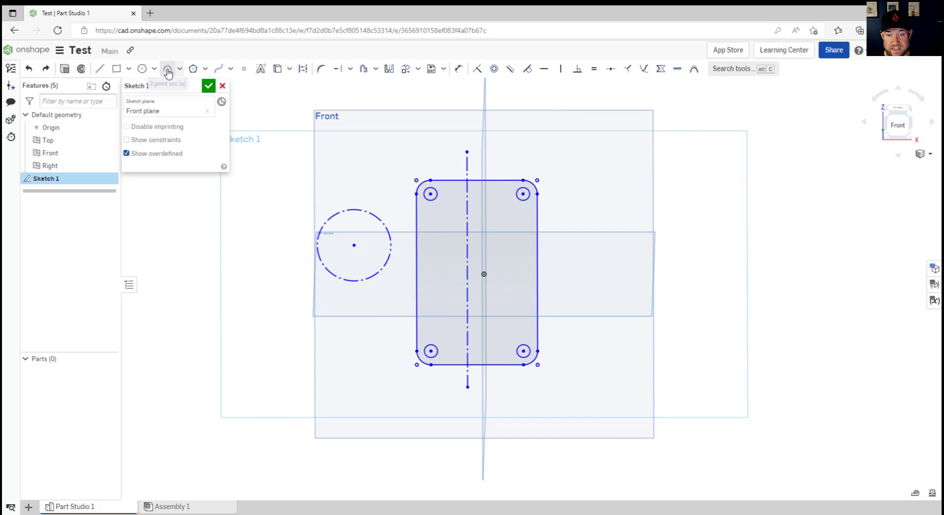
mouse_move(294, 152)
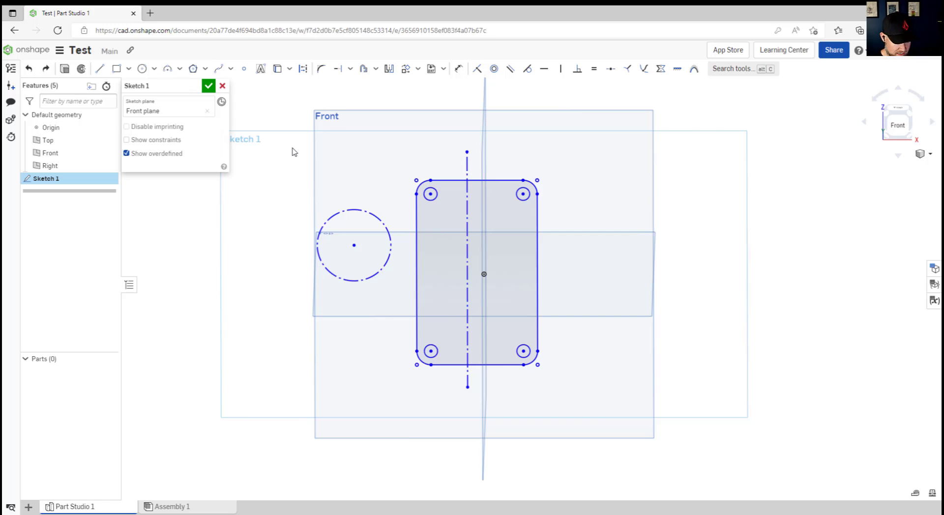
click(302, 68)
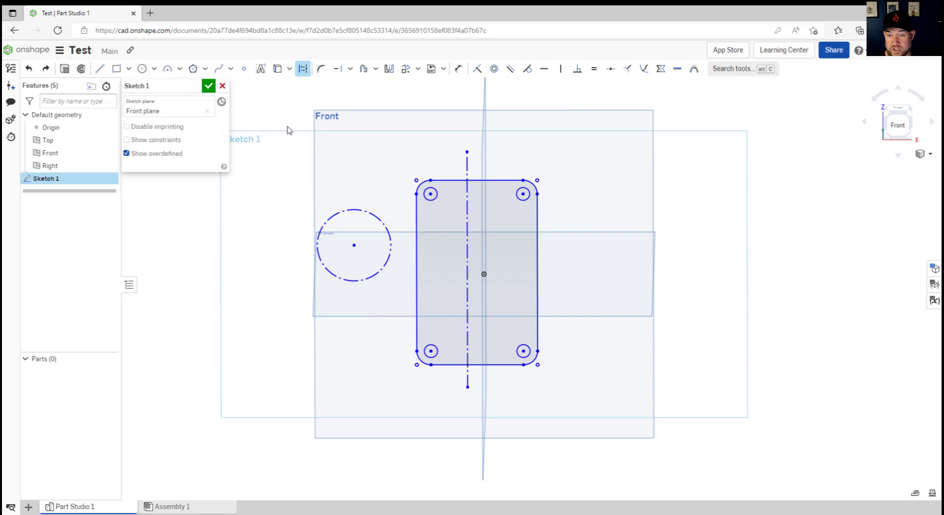
mouse_move(324, 104)
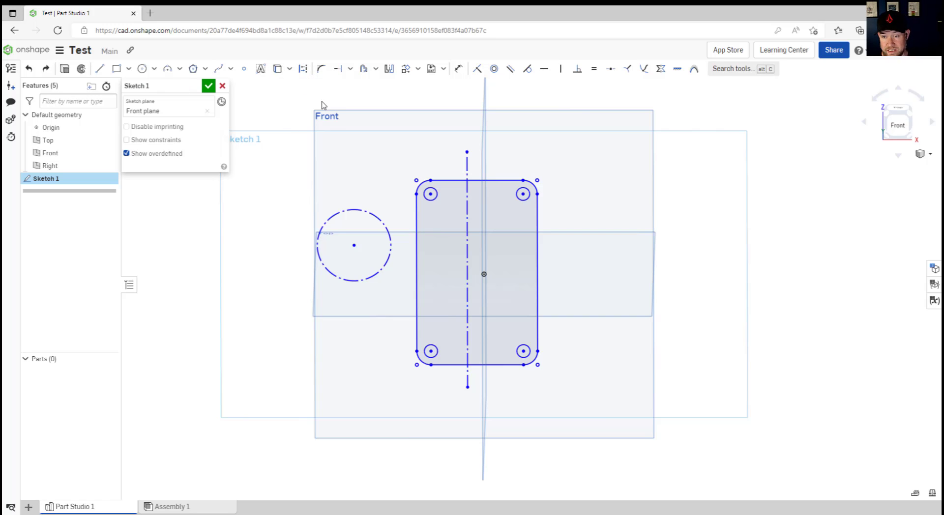
mouse_move(351, 99)
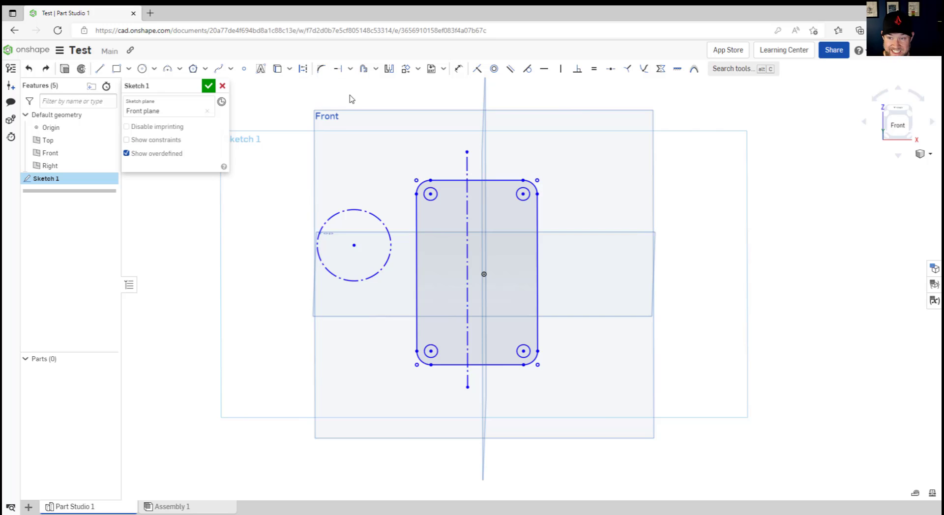
click(459, 68)
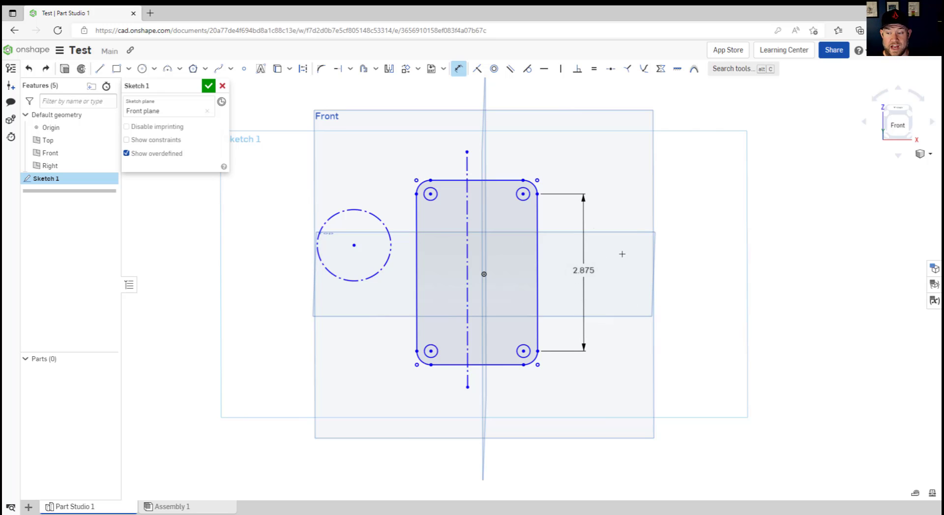
Place the rectangle's 2.875 height dimension on its vertical edge
double_click(582, 270)
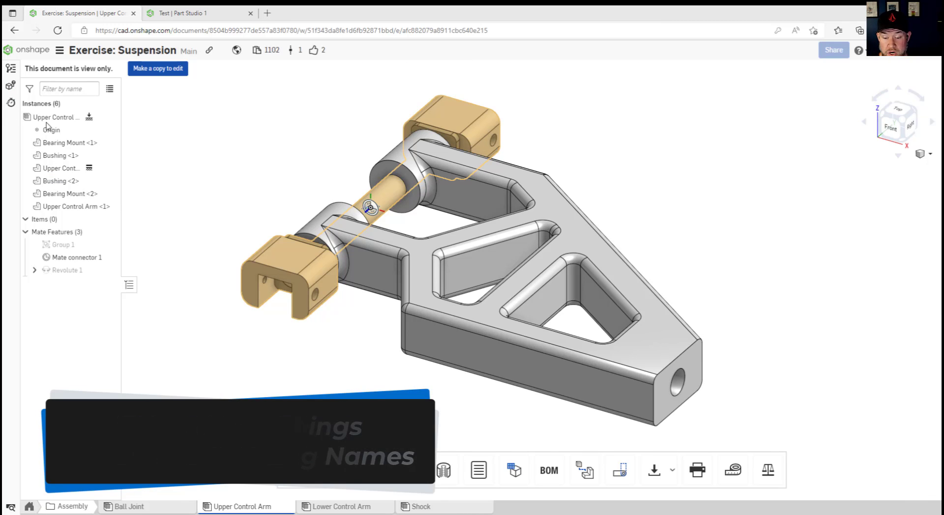
Start renaming Sketch 1 in the Test Part Studio, typing 'te'
click(68, 143)
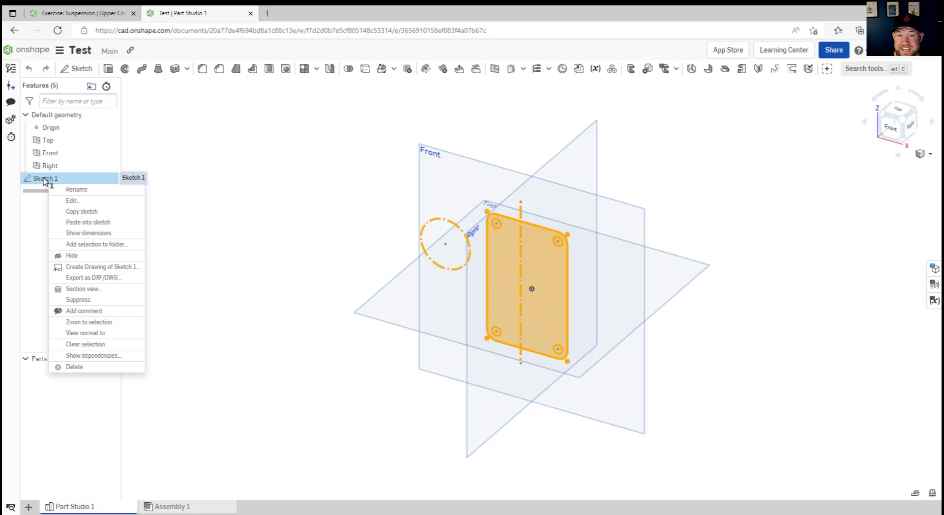
click(76, 189)
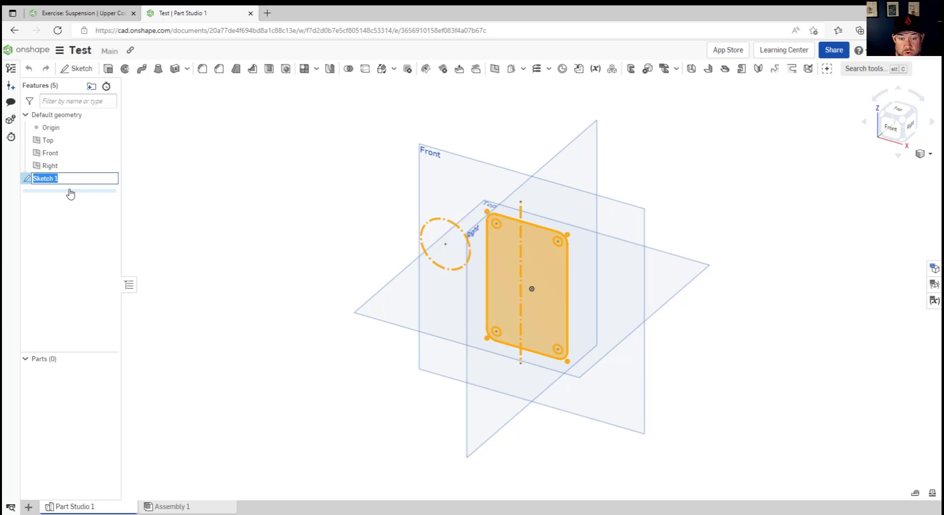
text(te)
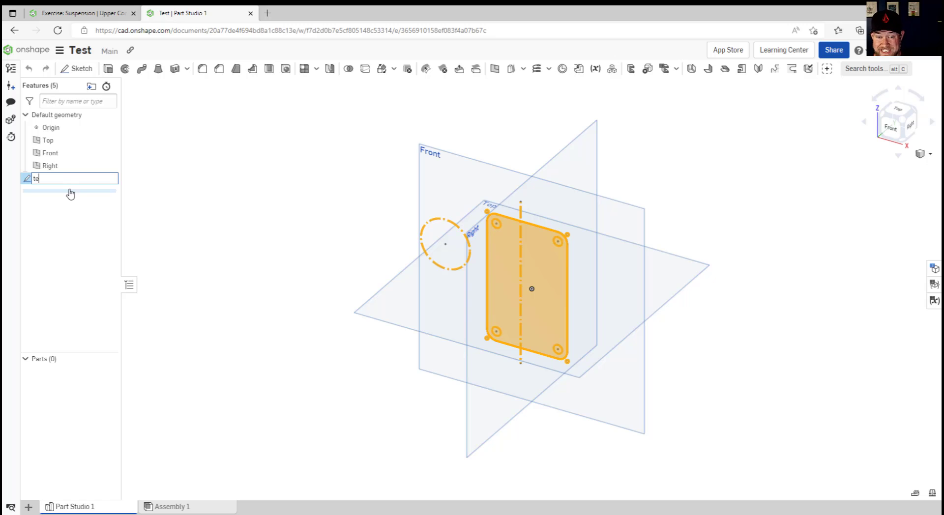